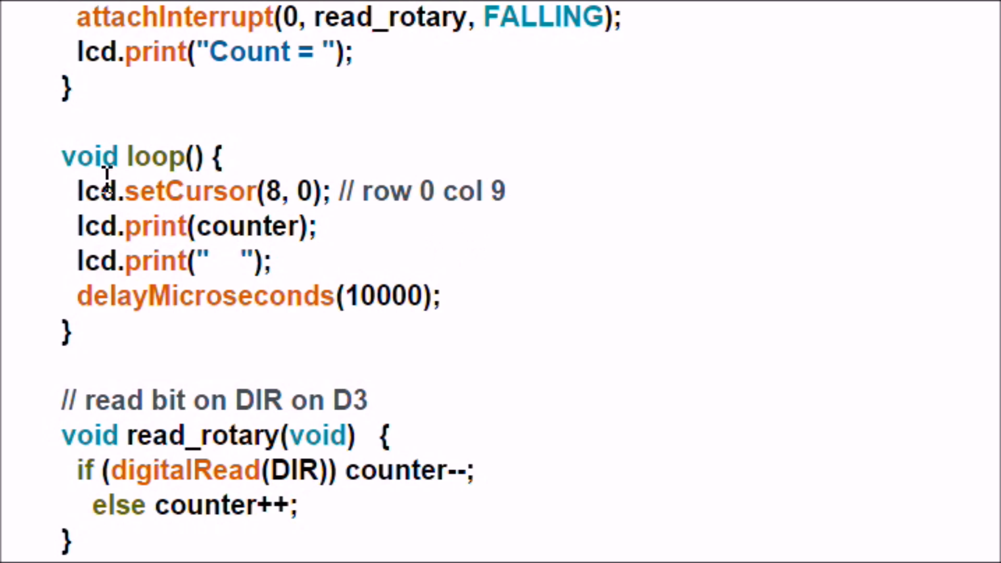
{"action": "mouse_move", "coordinate": [198, 364]}
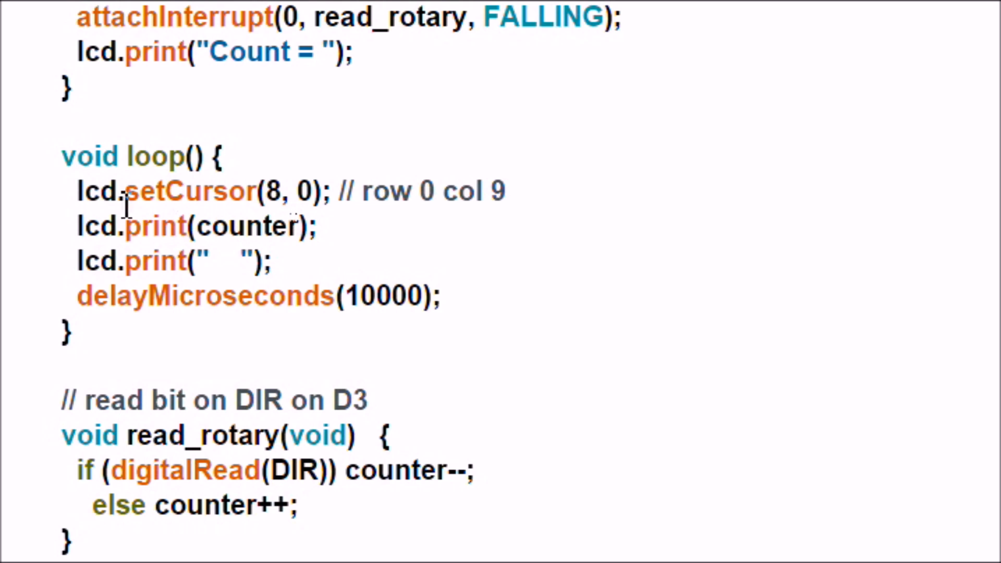
{"action": "mouse_move", "coordinate": [636, 230]}
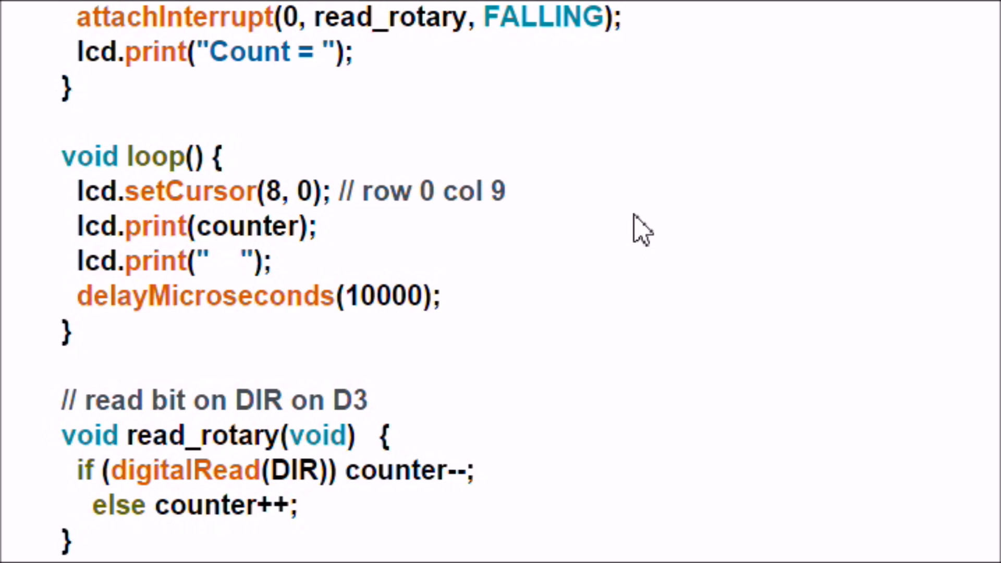
{"action": "mouse_move", "coordinate": [644, 266]}
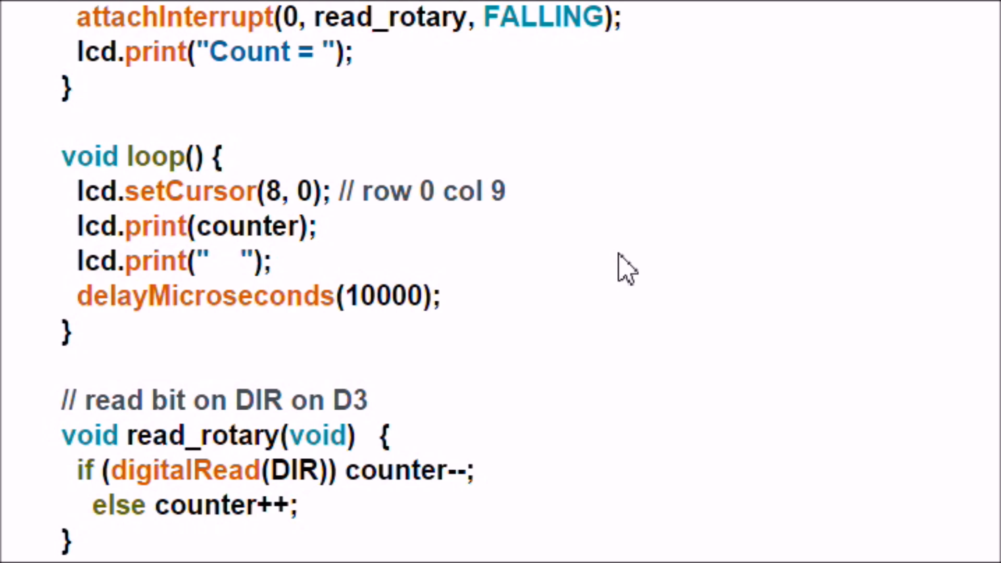
{"action": "mouse_move", "coordinate": [128, 355]}
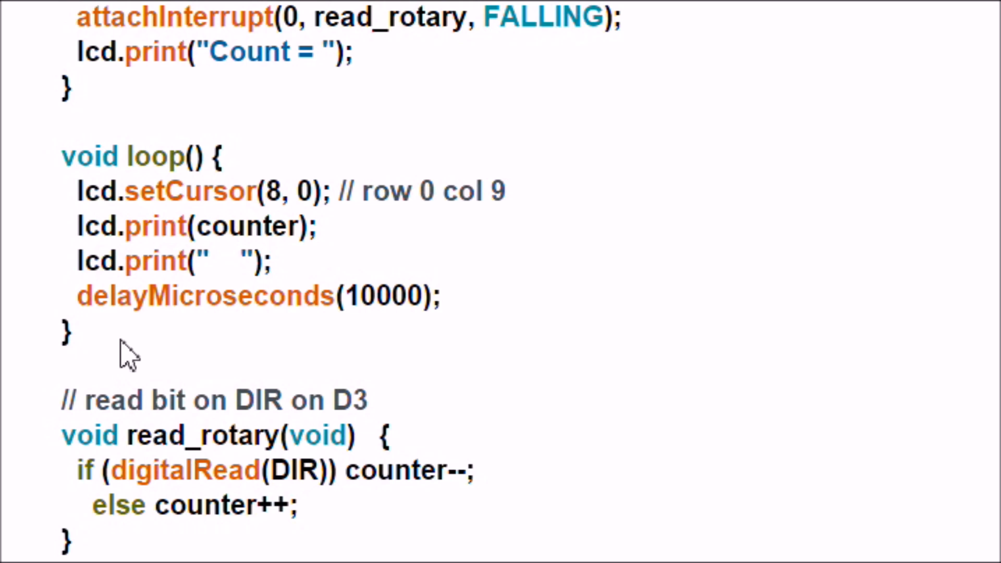
{"action": "mouse_move", "coordinate": [533, 338]}
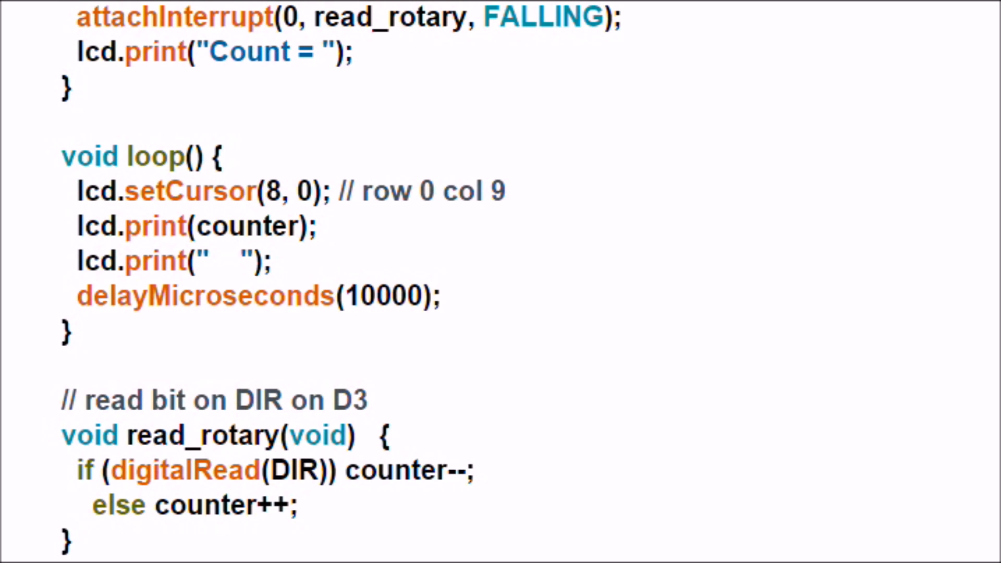
Step: Scroll down until the read_rotary() routine and the links below the sketch appear
{"action": "scroll", "scroll_direction": "down", "scroll_amount": 3}
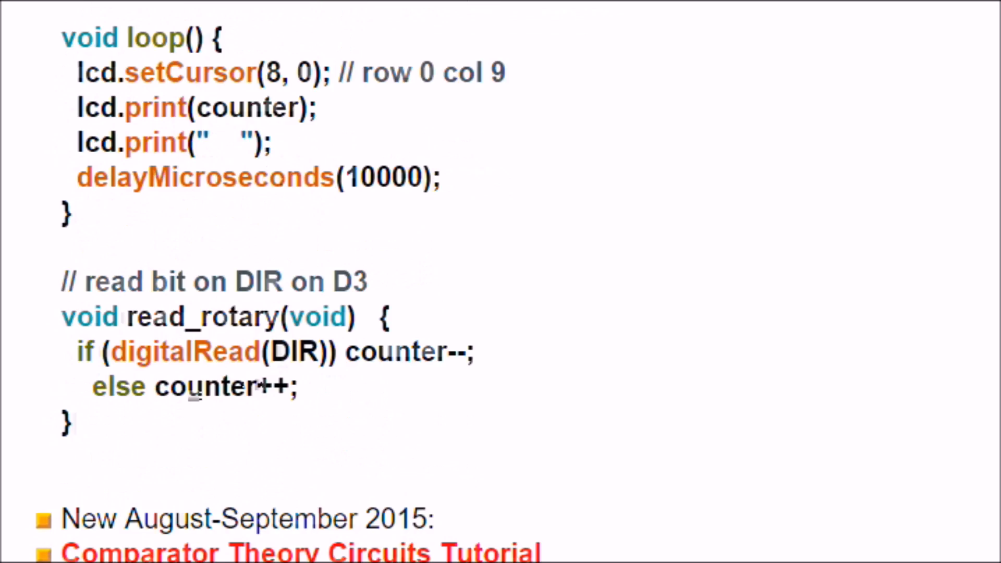
Step: Scroll further so the New August-September 2015 tutorial link list is fully visible
{"action": "scroll", "scroll_direction": "down", "scroll_amount": 3}
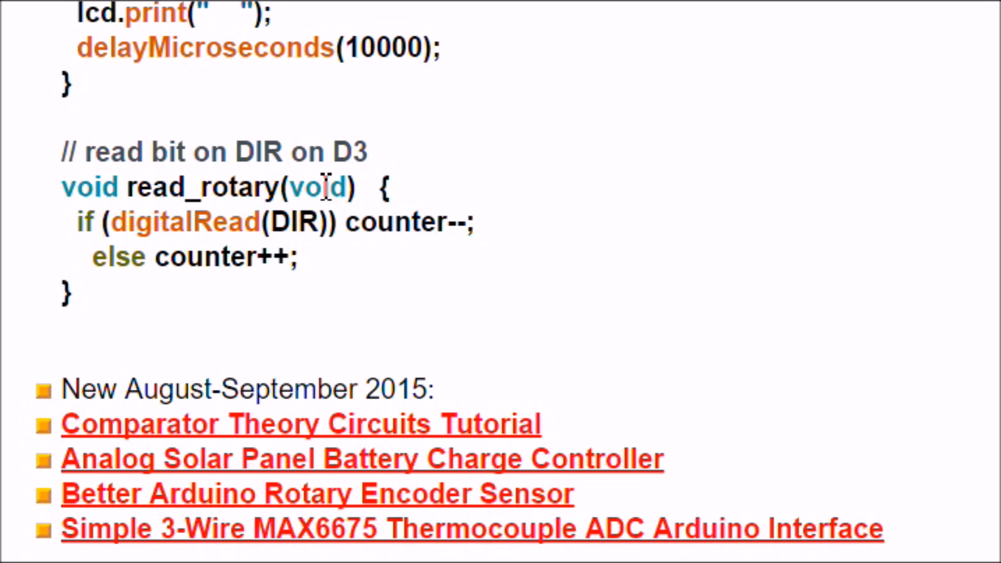
{"action": "mouse_move", "coordinate": [323, 225]}
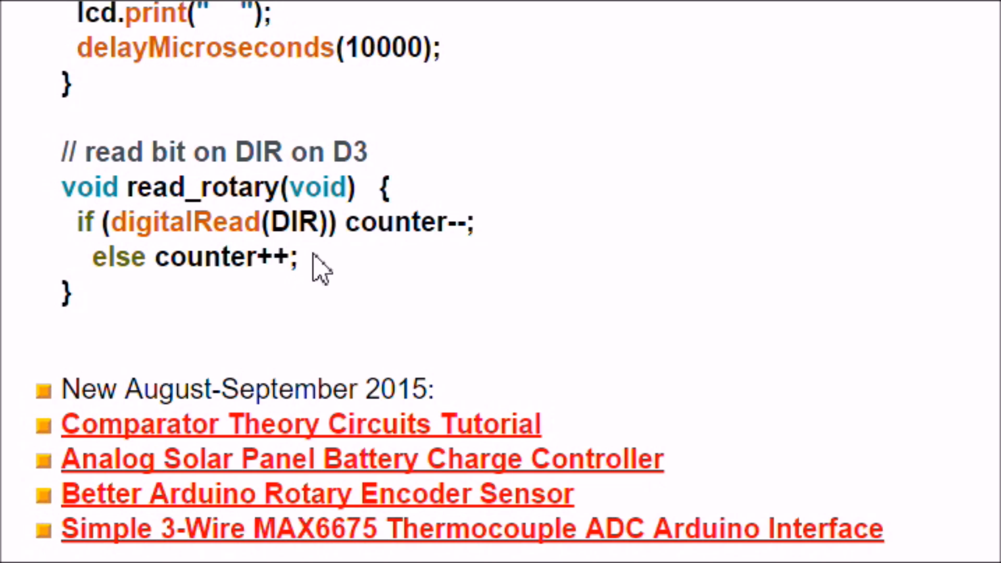
{"action": "mouse_move", "coordinate": [396, 262]}
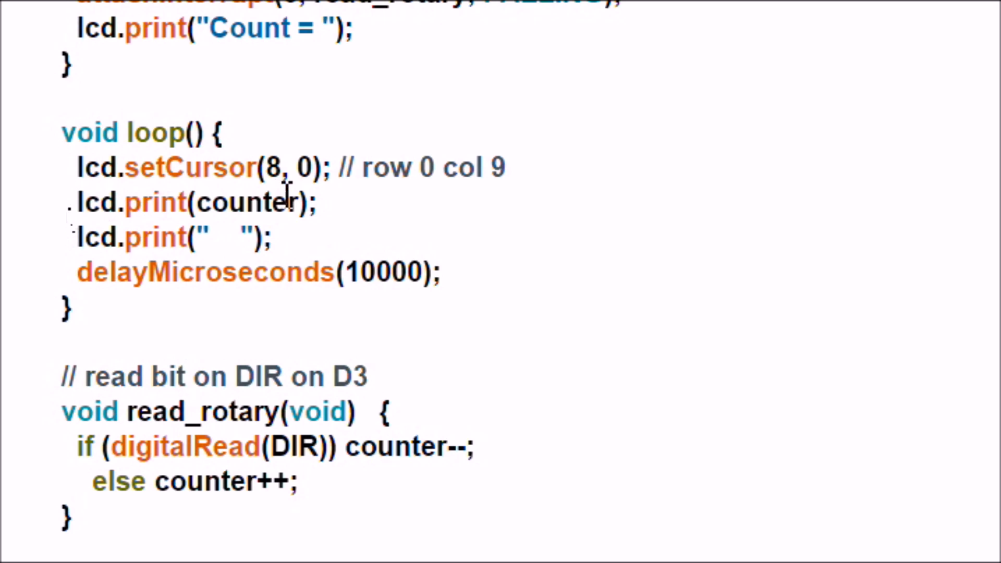
{"action": "mouse_move", "coordinate": [32, 246]}
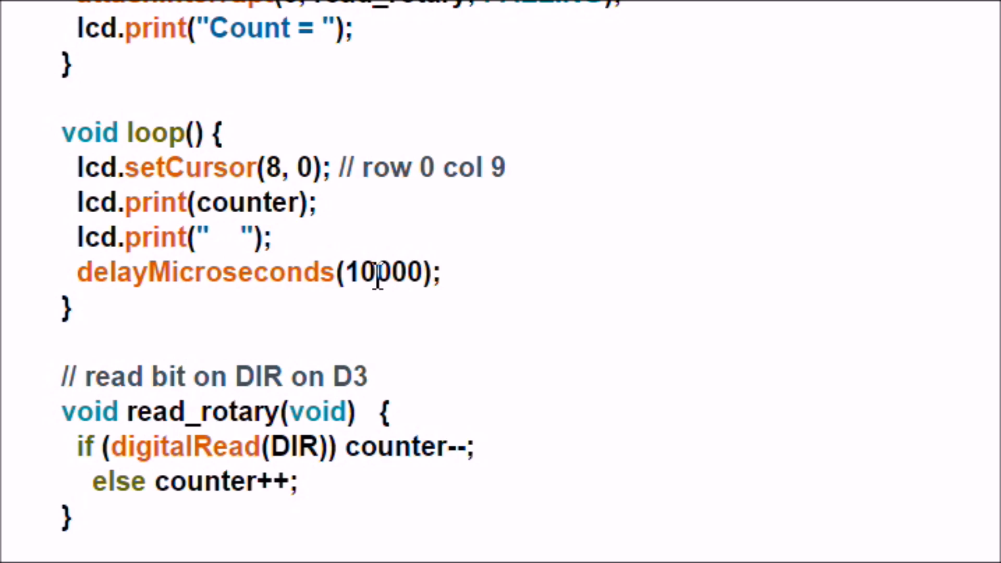
{"action": "mouse_move", "coordinate": [198, 376]}
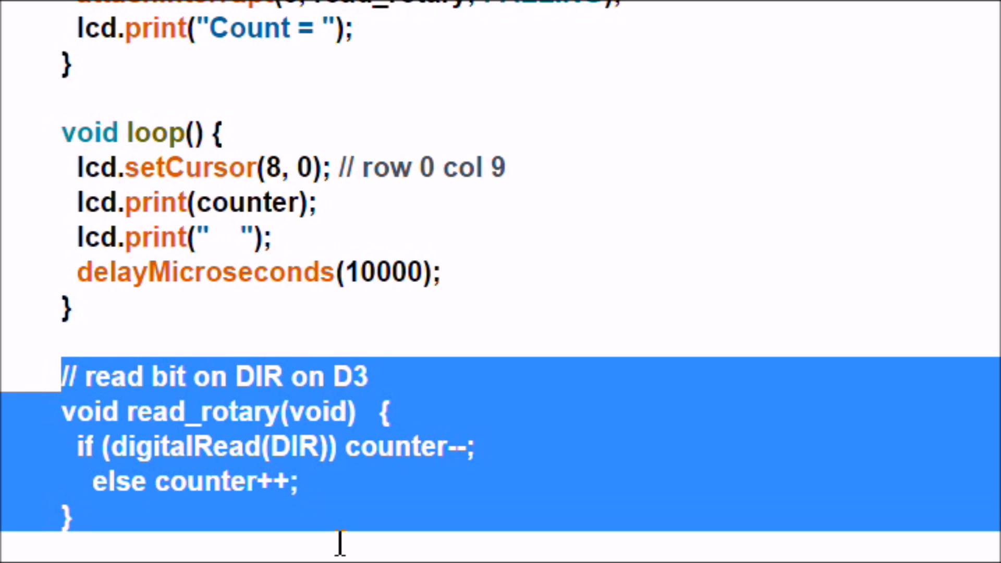
{"action": "mouse_move", "coordinate": [199, 358]}
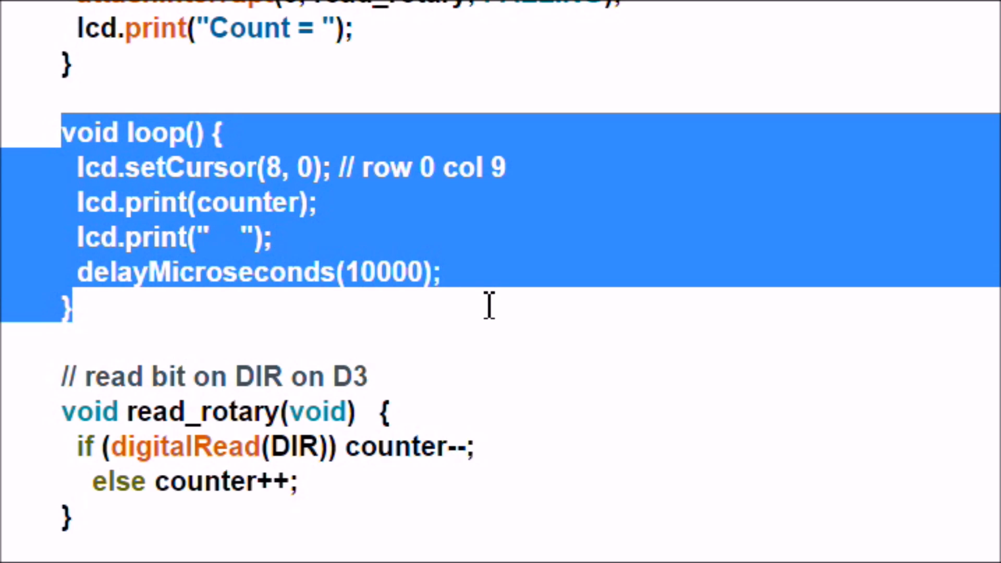
{"action": "mouse_move", "coordinate": [539, 233]}
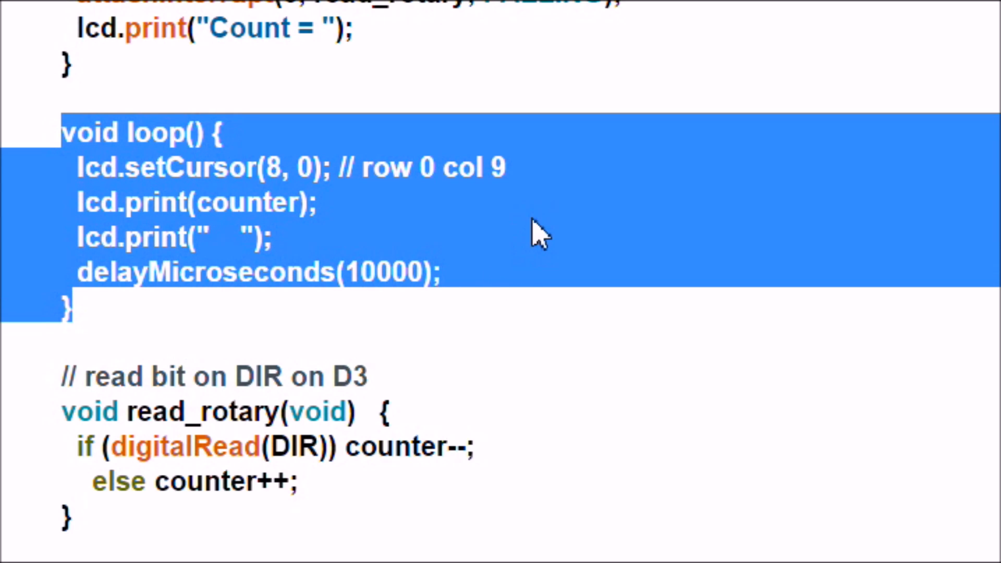
Step: Click in the code area near the loop() function to set the selection point
{"action": "left_click", "coordinate": [533, 232]}
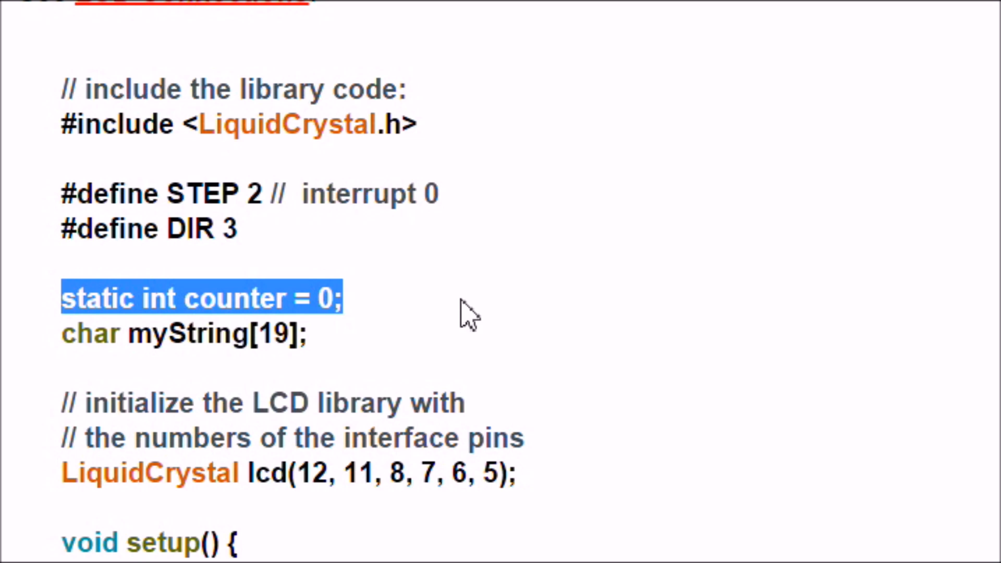
{"action": "mouse_move", "coordinate": [475, 310]}
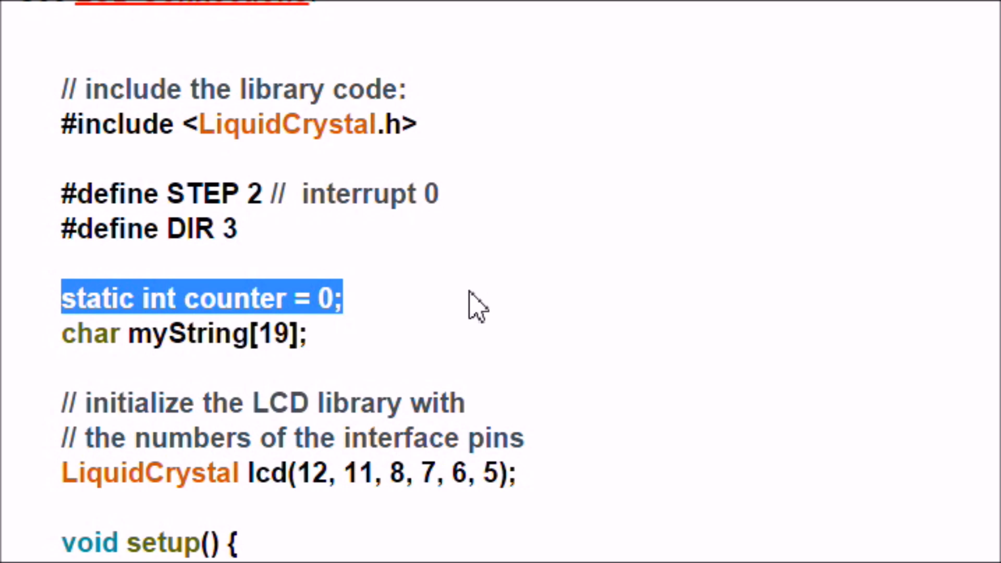
Step: Scroll to the read_rotary() routine, then clear its highlight by clicking empty page space
{"action": "scroll", "scroll_direction": "down", "scroll_amount": 3}
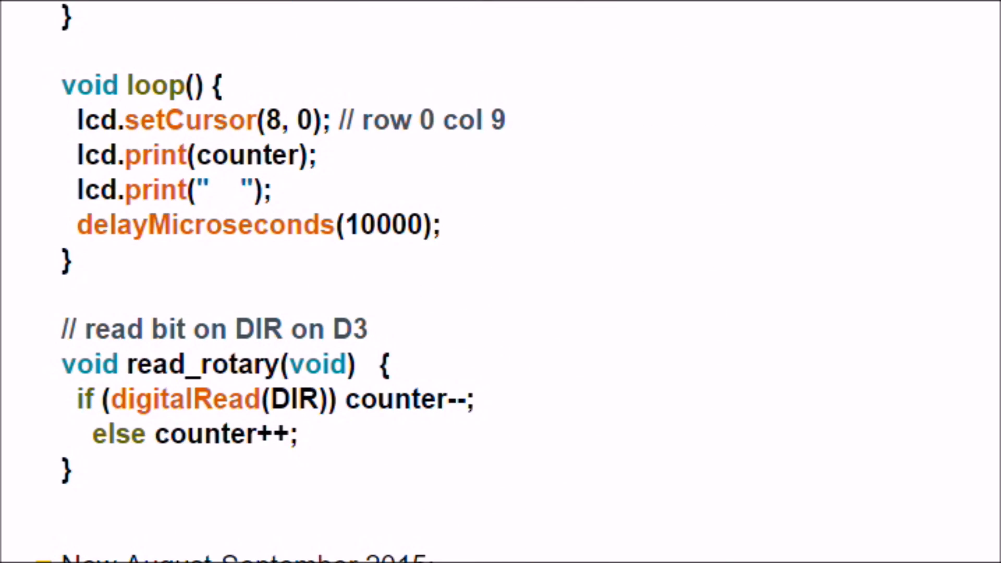
{"action": "mouse_move", "coordinate": [45, 331]}
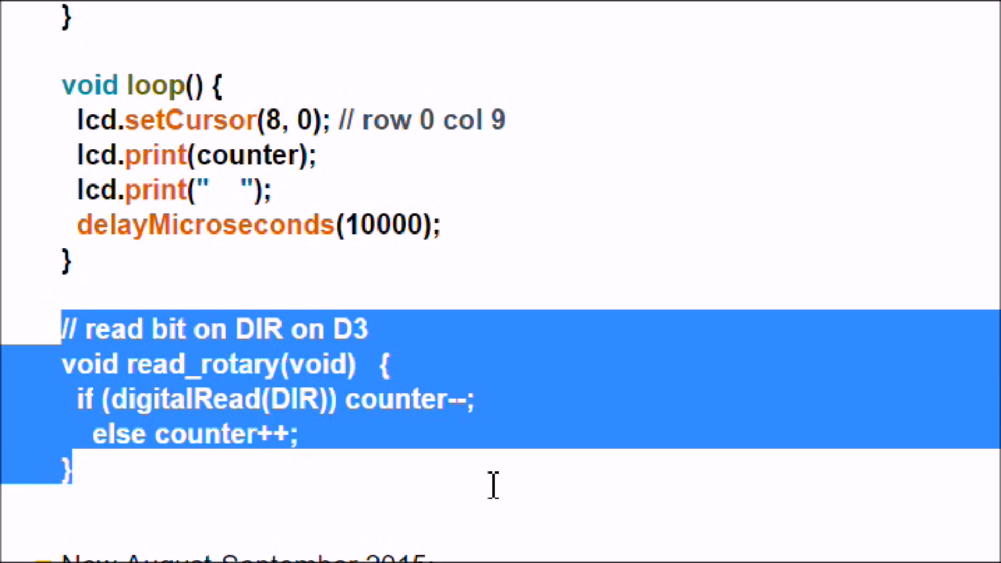
{"action": "mouse_move", "coordinate": [601, 451]}
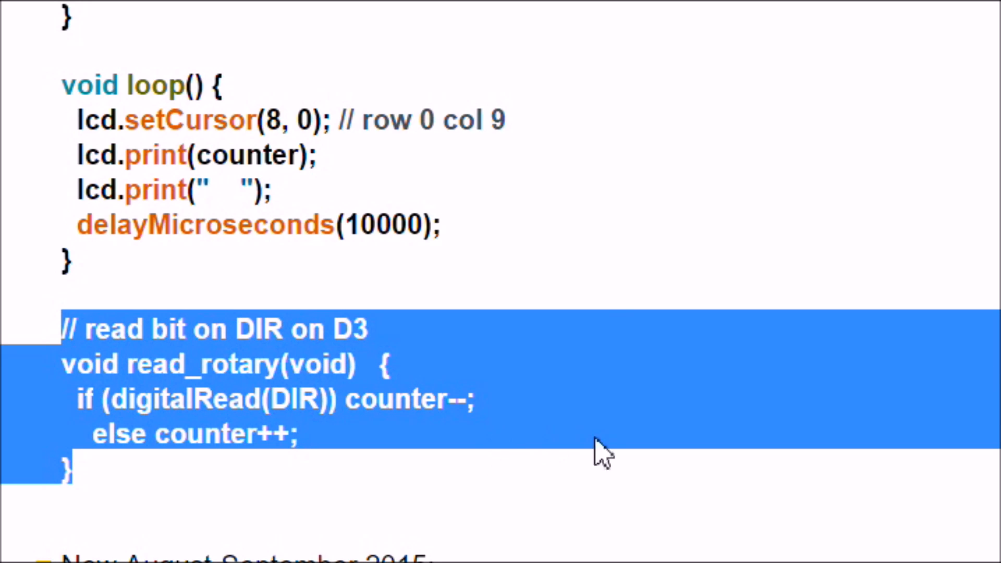
{"action": "mouse_move", "coordinate": [584, 201]}
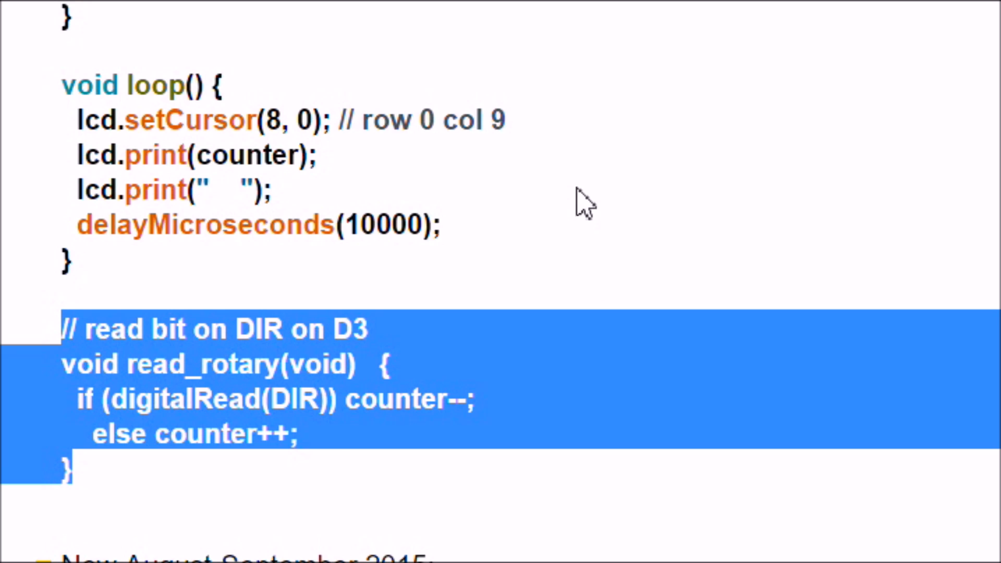
{"action": "mouse_move", "coordinate": [437, 185]}
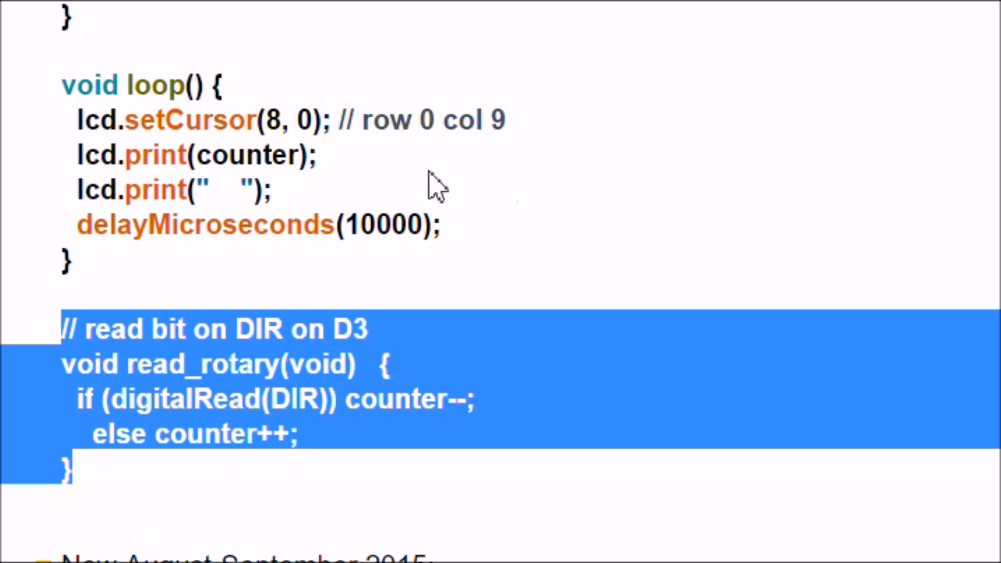
{"action": "mouse_move", "coordinate": [674, 188]}
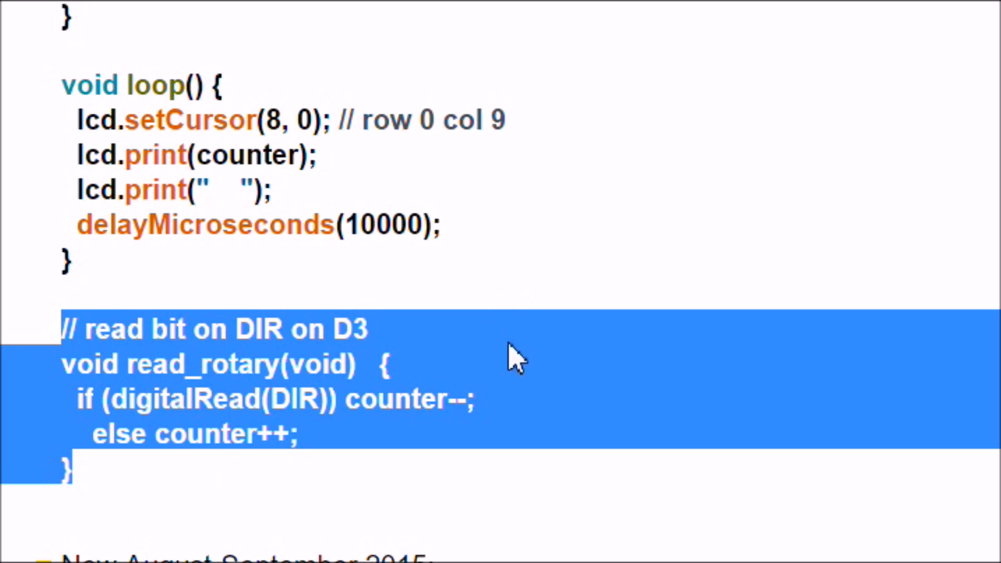
{"action": "mouse_move", "coordinate": [545, 376]}
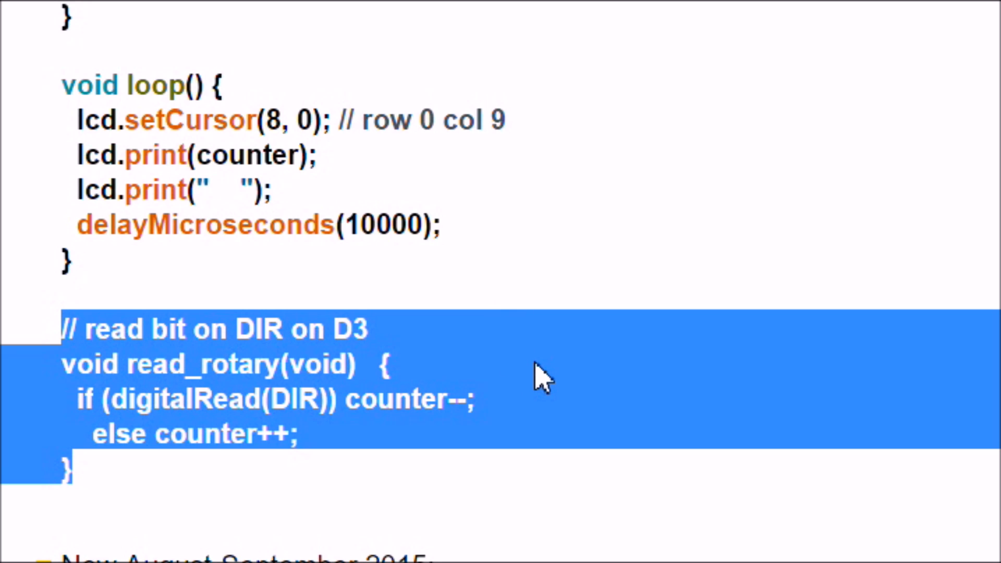
{"action": "mouse_move", "coordinate": [550, 367]}
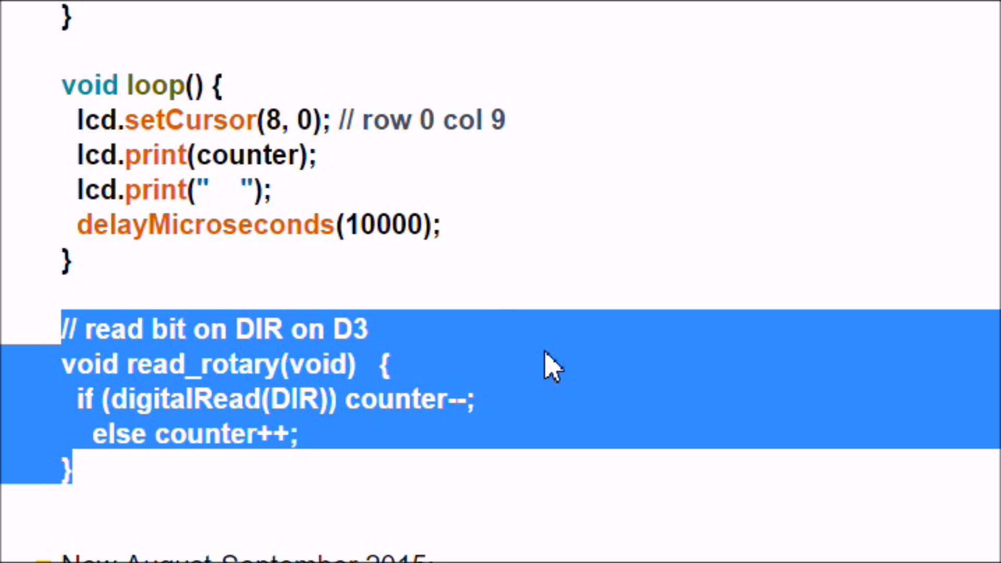
{"action": "left_click", "coordinate": [559, 364]}
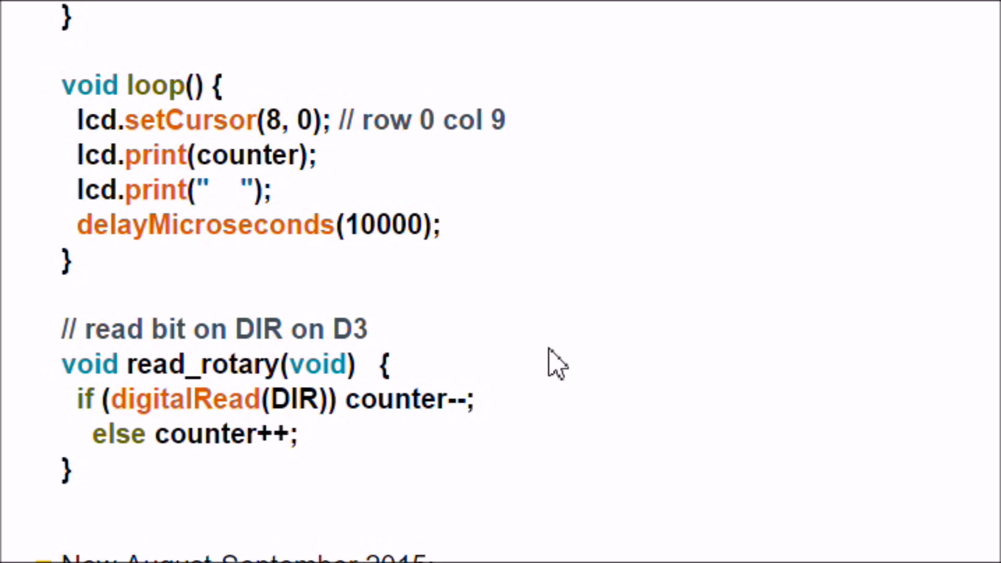
{"action": "mouse_move", "coordinate": [561, 322]}
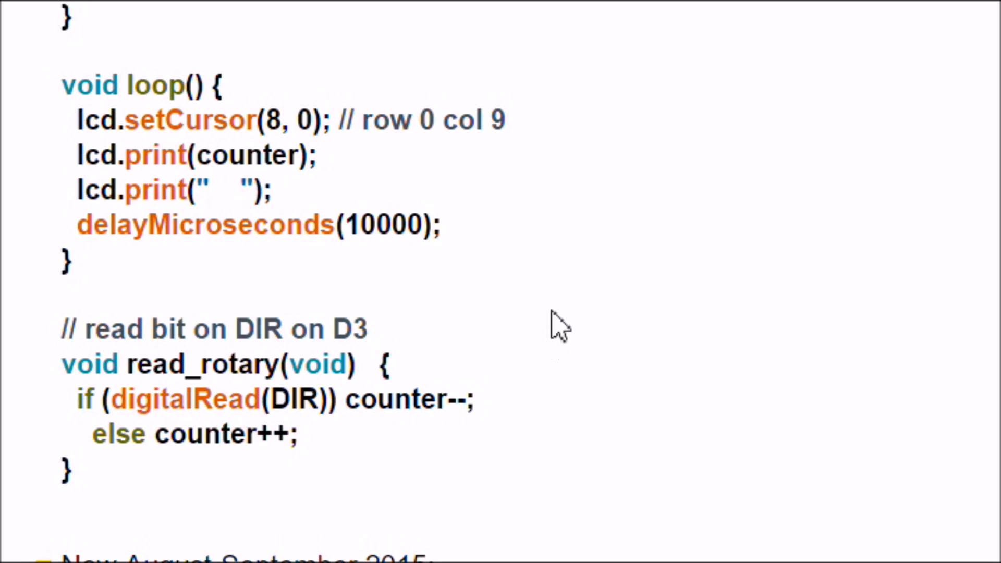
{"action": "mouse_move", "coordinate": [511, 198]}
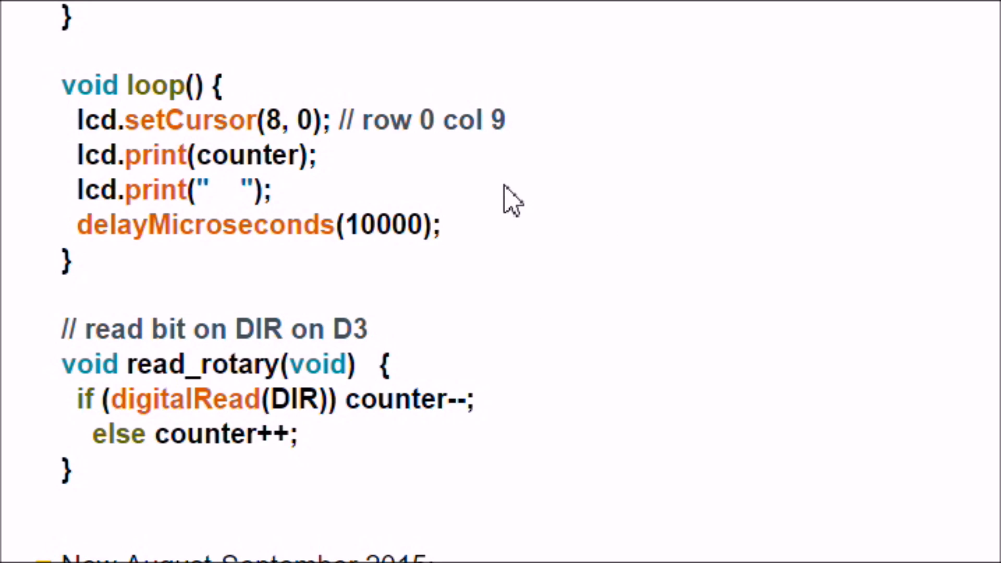